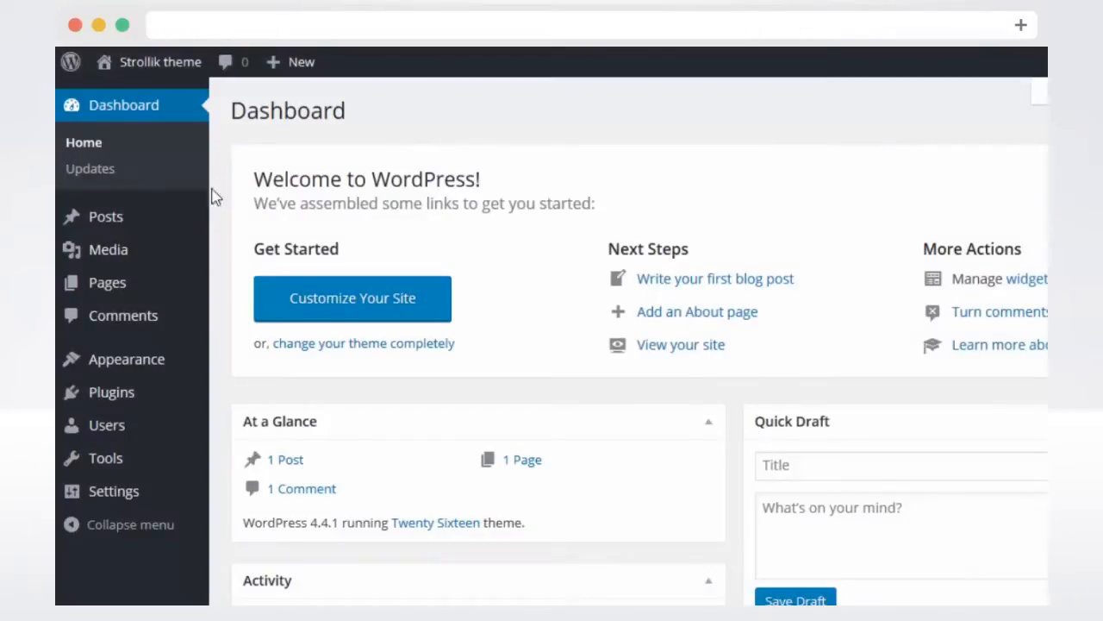
Go to Appearance > Themes to see the installed themes
left_click(126, 358)
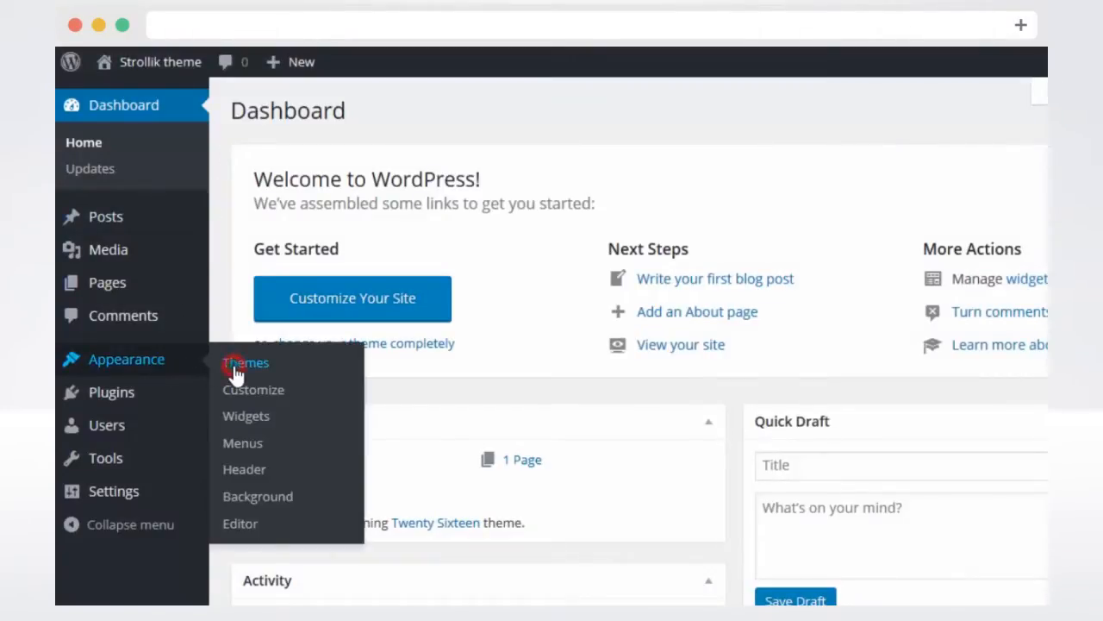
left_click(245, 362)
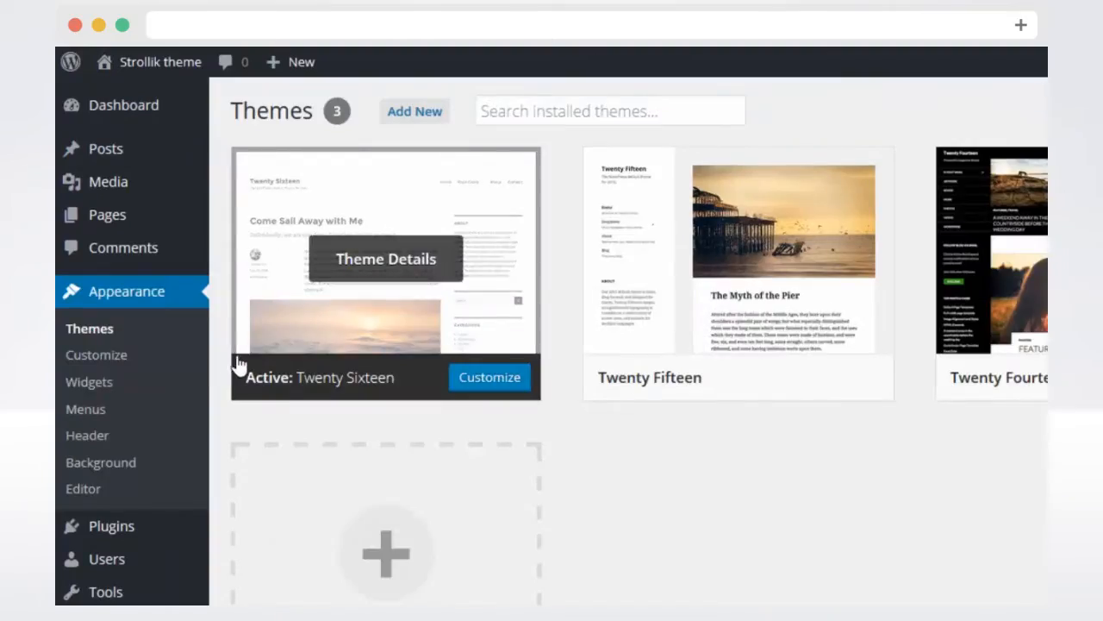
mouse_move(393, 124)
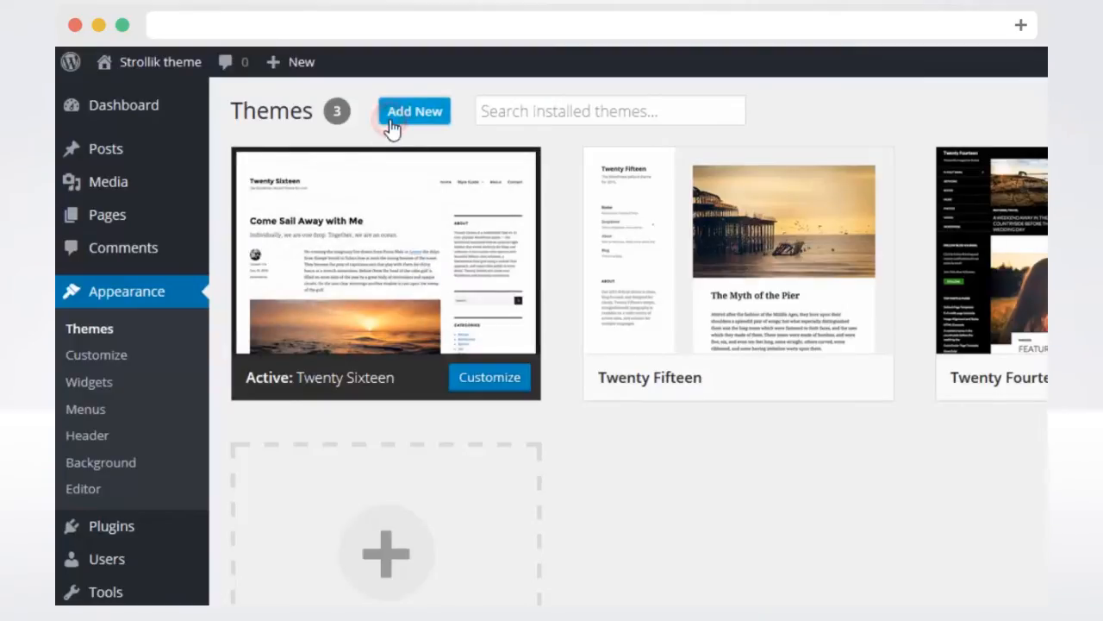
Upload strollik.zip as a new theme and install it
left_click(414, 111)
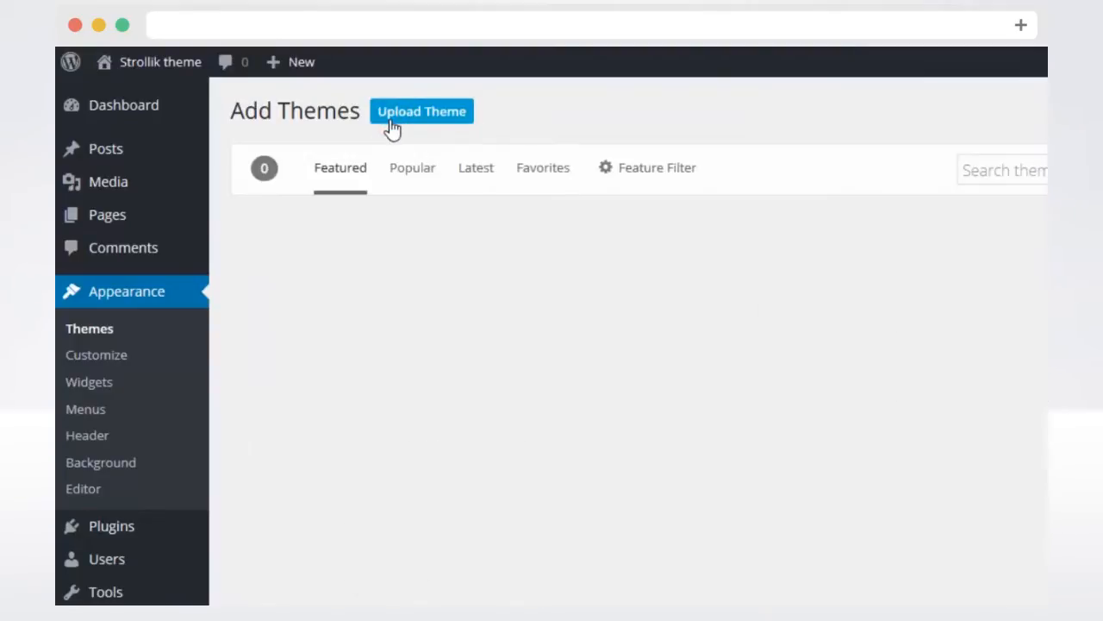
left_click(421, 110)
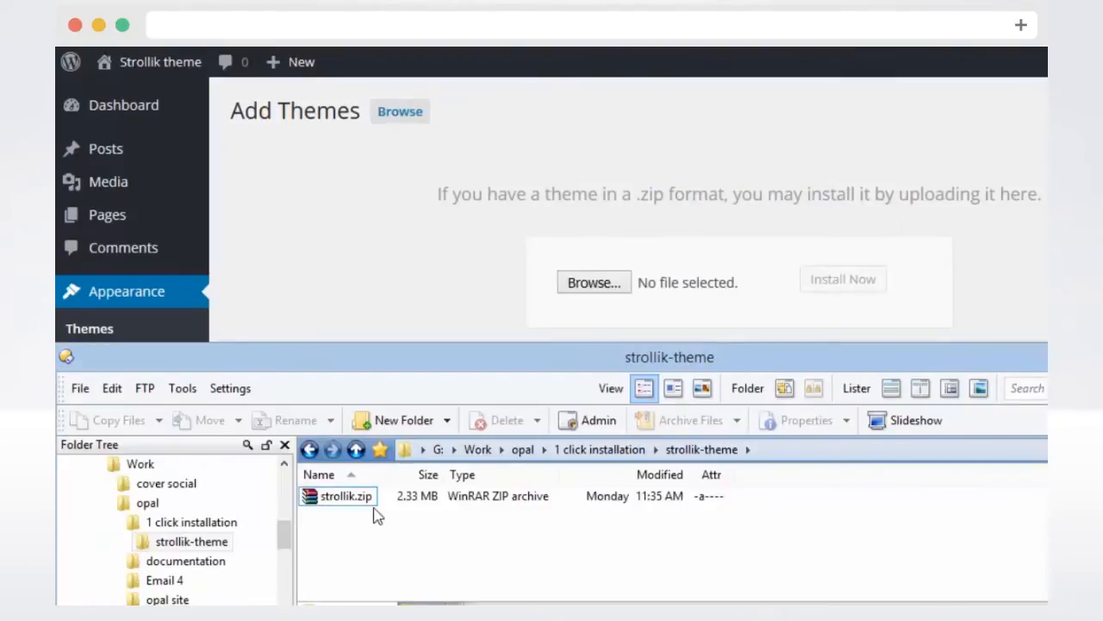
left_click_drag(345, 497, 586, 296)
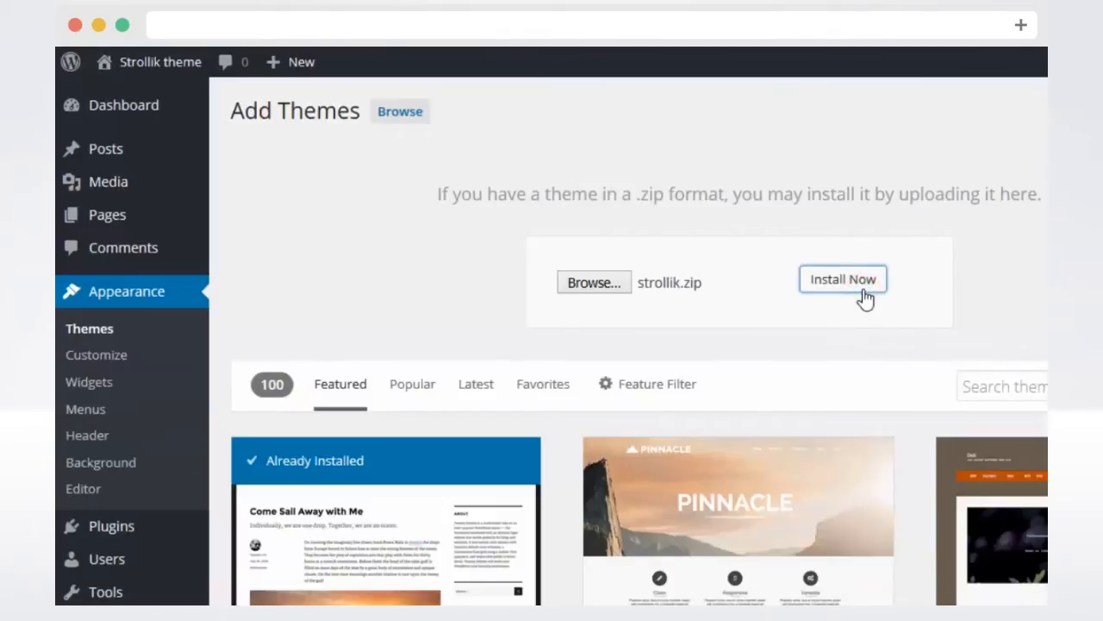
left_click(843, 279)
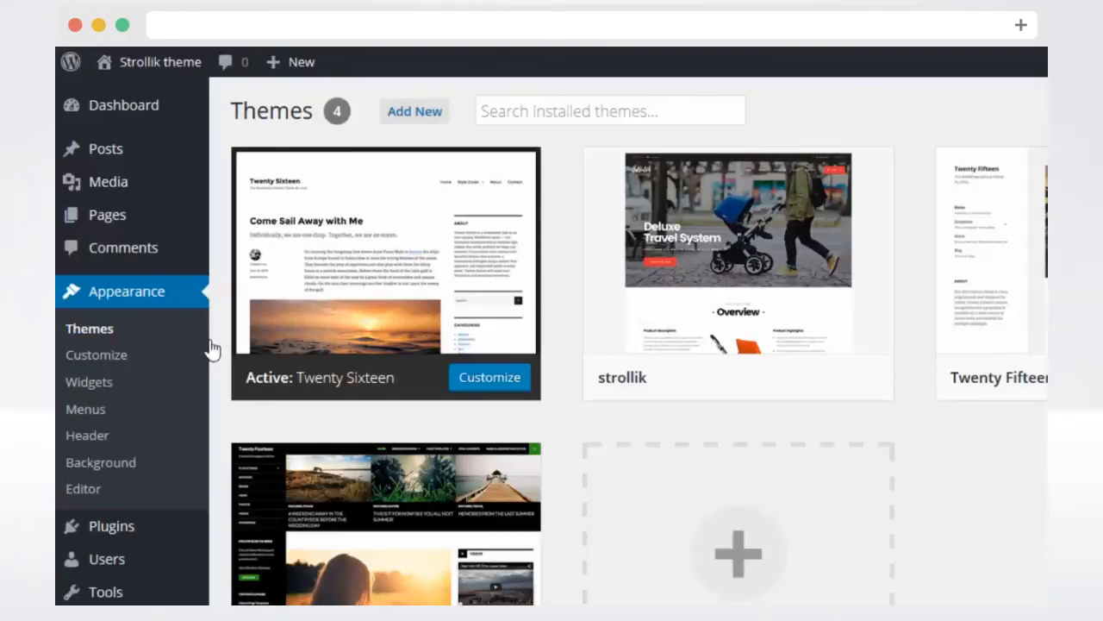
mouse_move(738, 258)
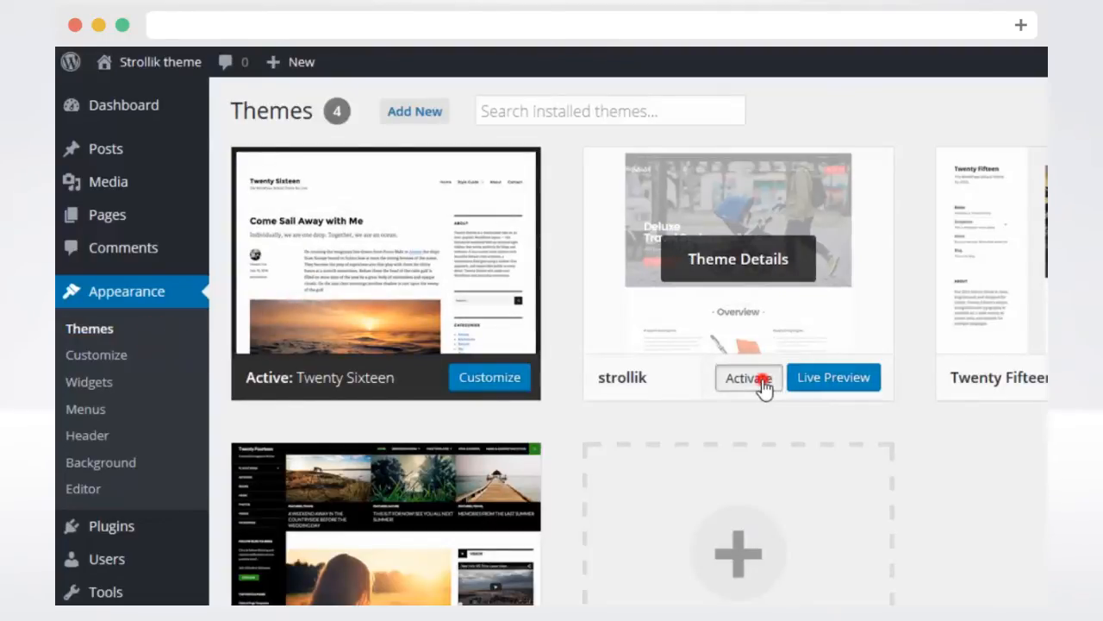
Activate the strollik theme
left_click(748, 378)
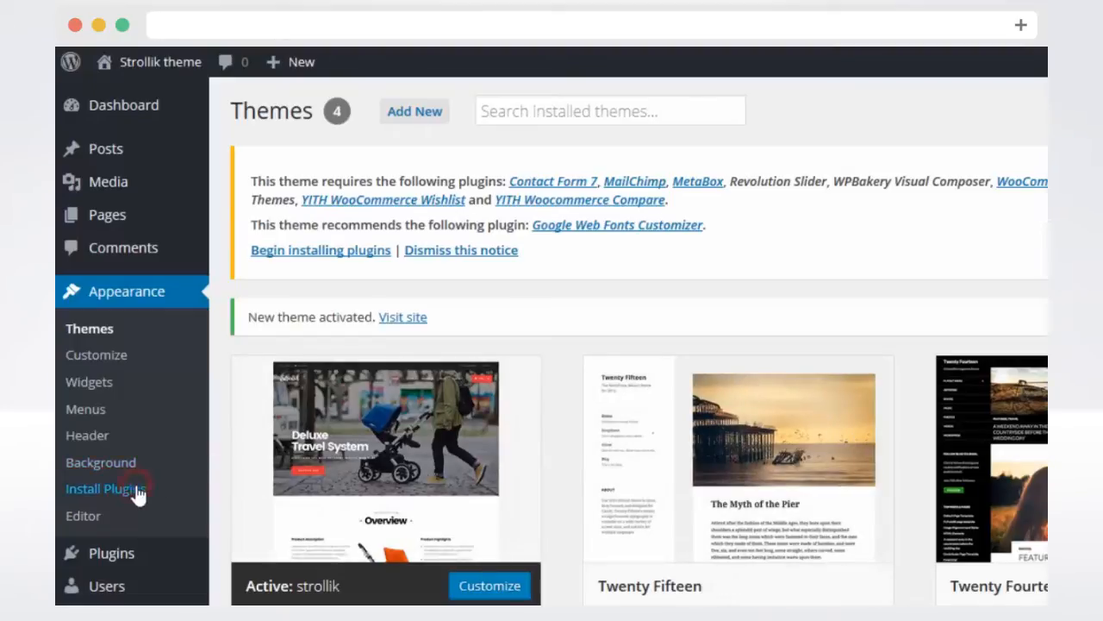
Bulk-install all ten plugins listed in the Strollik required plugins installer
left_click(107, 487)
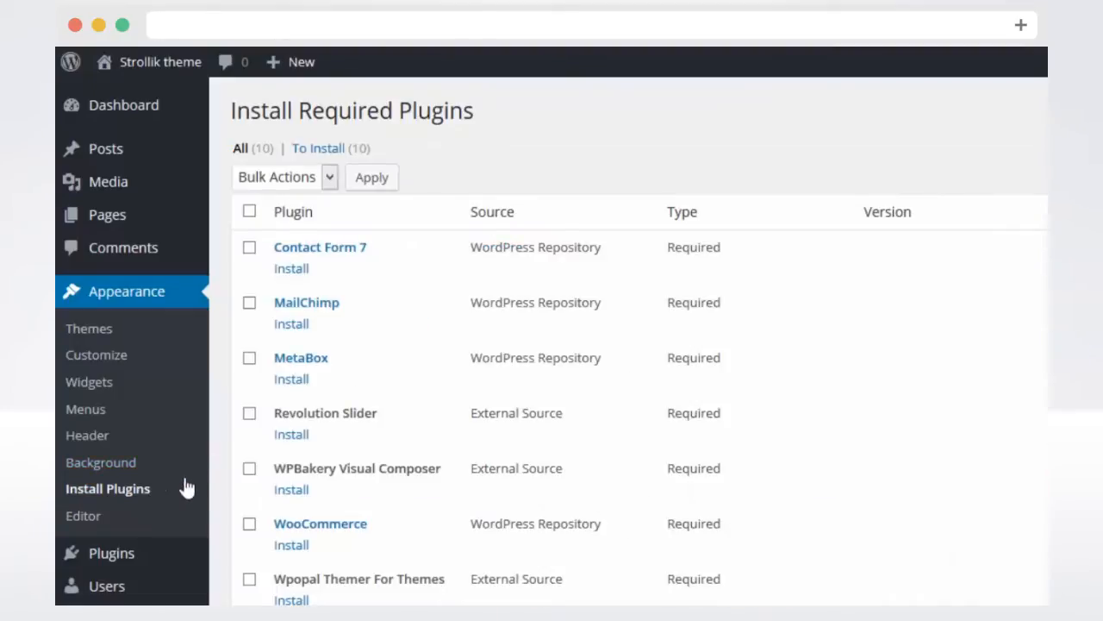
scroll("down", 3)
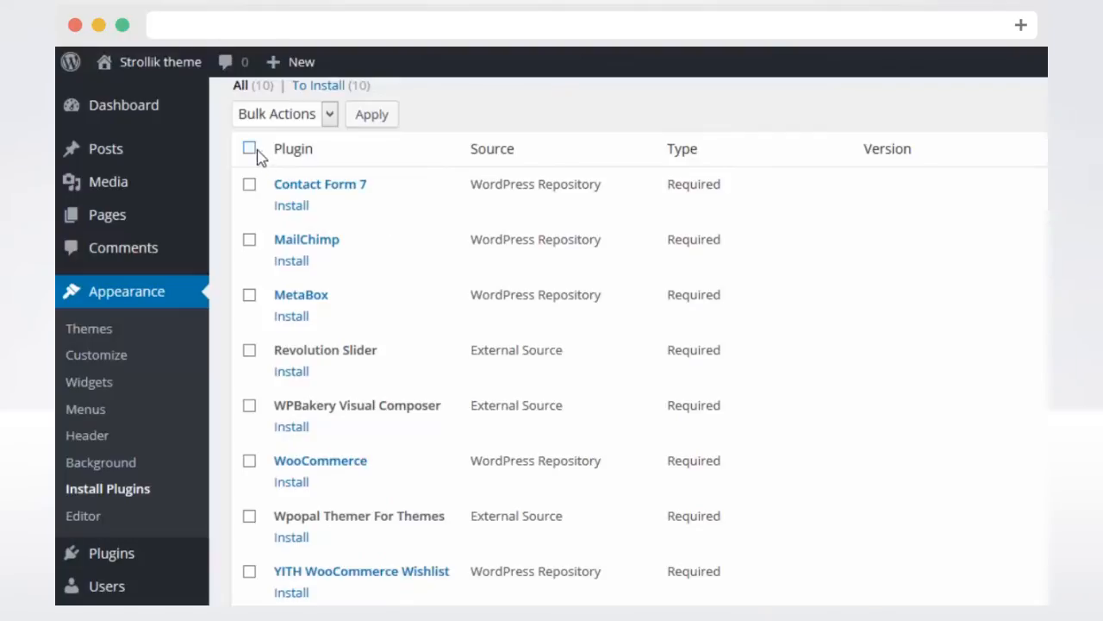
left_click(248, 148)
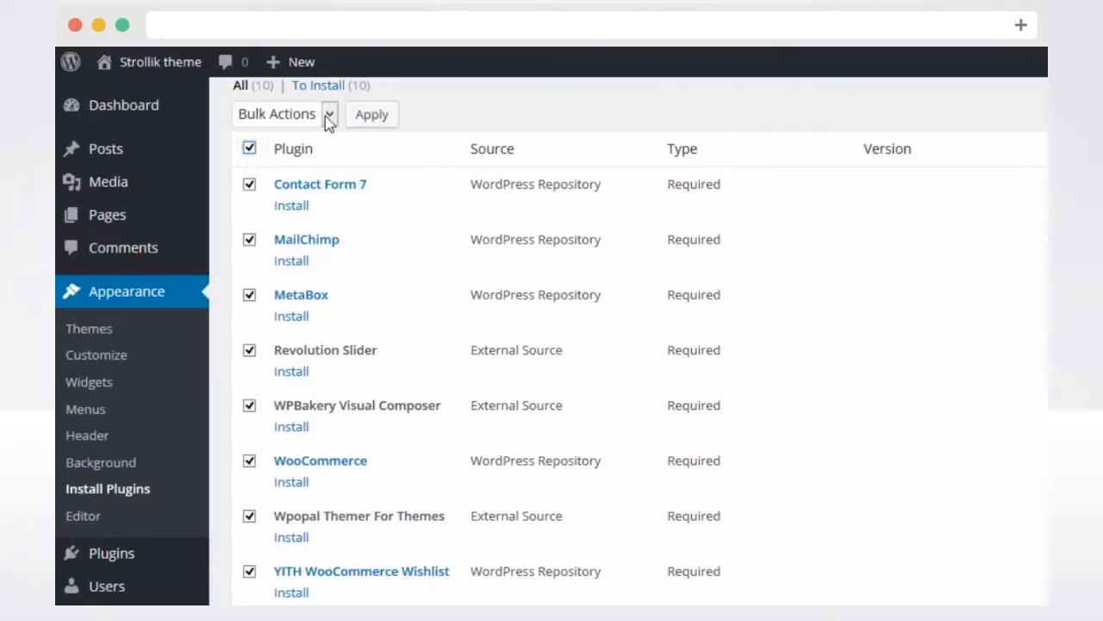
left_click(284, 114)
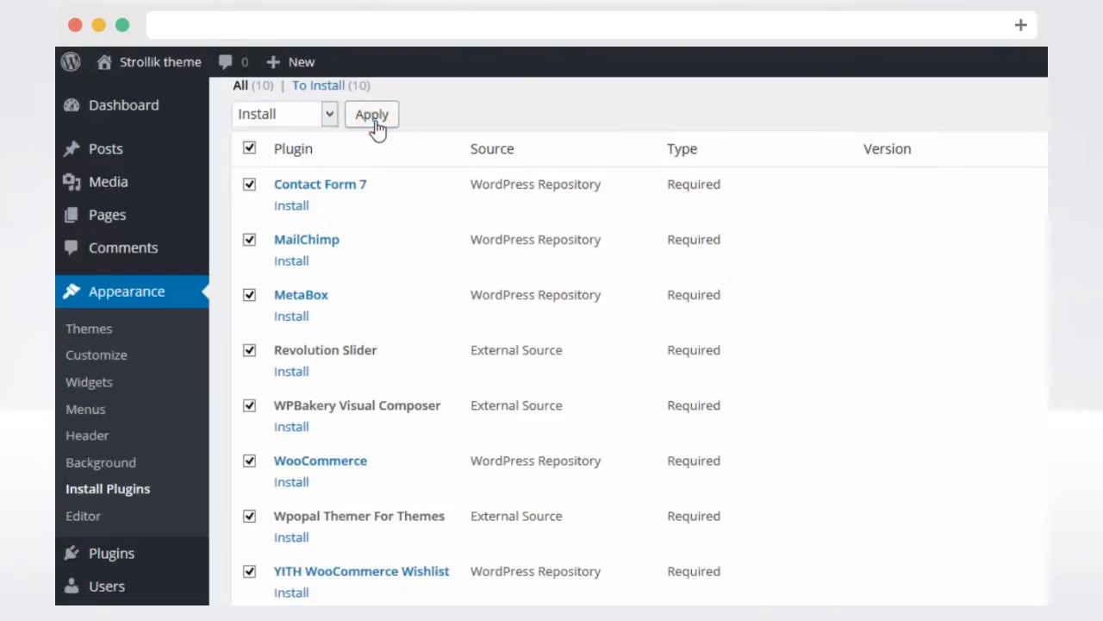
left_click(372, 114)
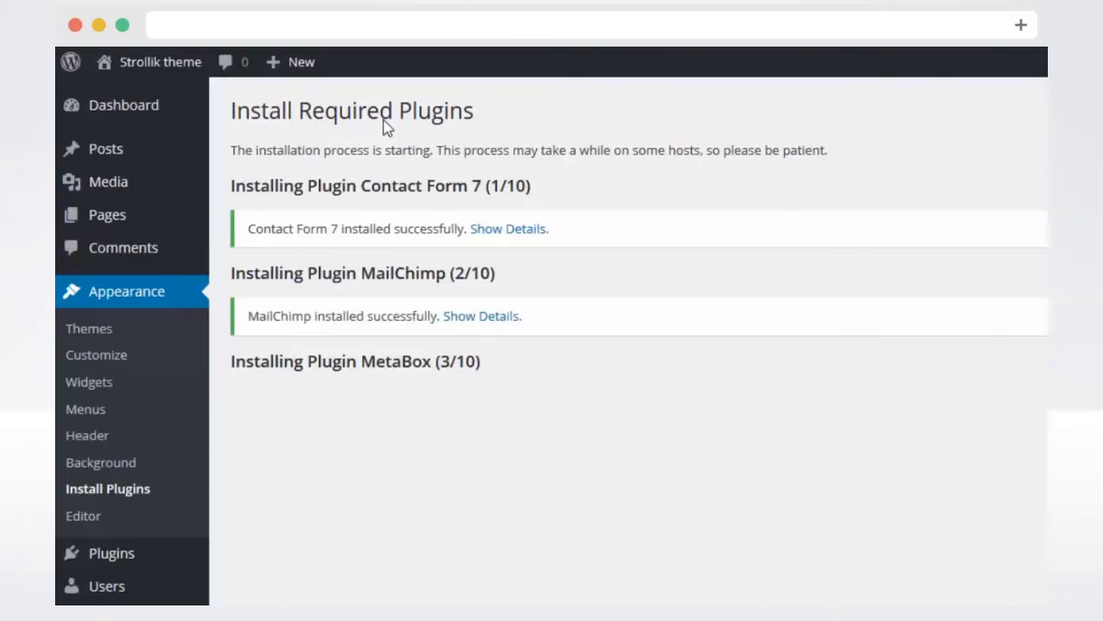
scroll("down", 3)
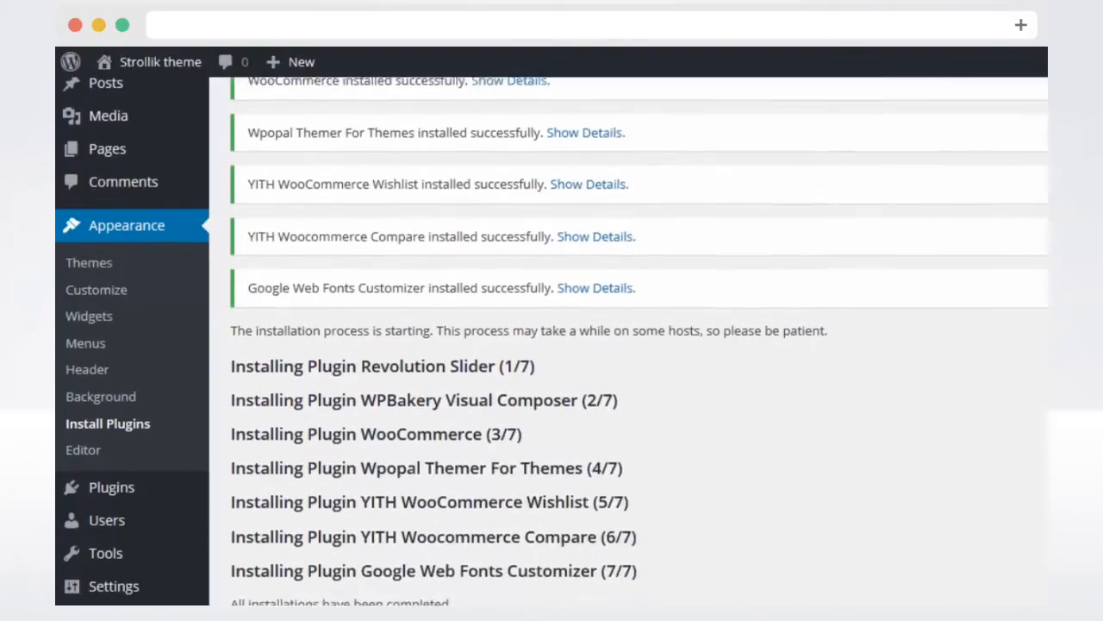
scroll("down", 3)
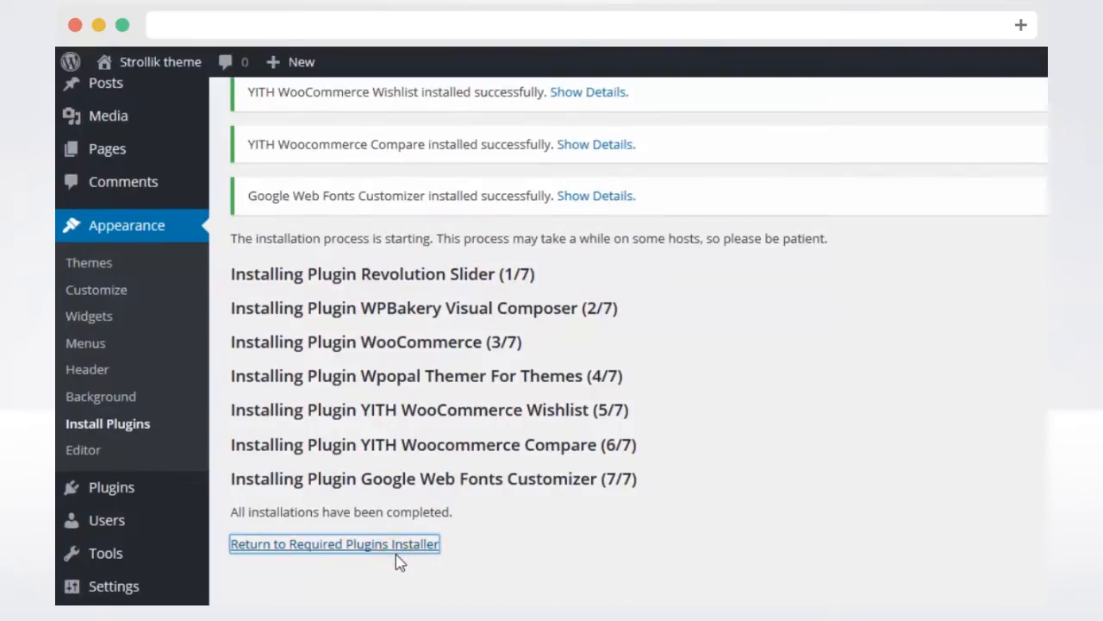
Bulk-activate all ten installed Strollik plugins from the required plugins list
left_click(334, 543)
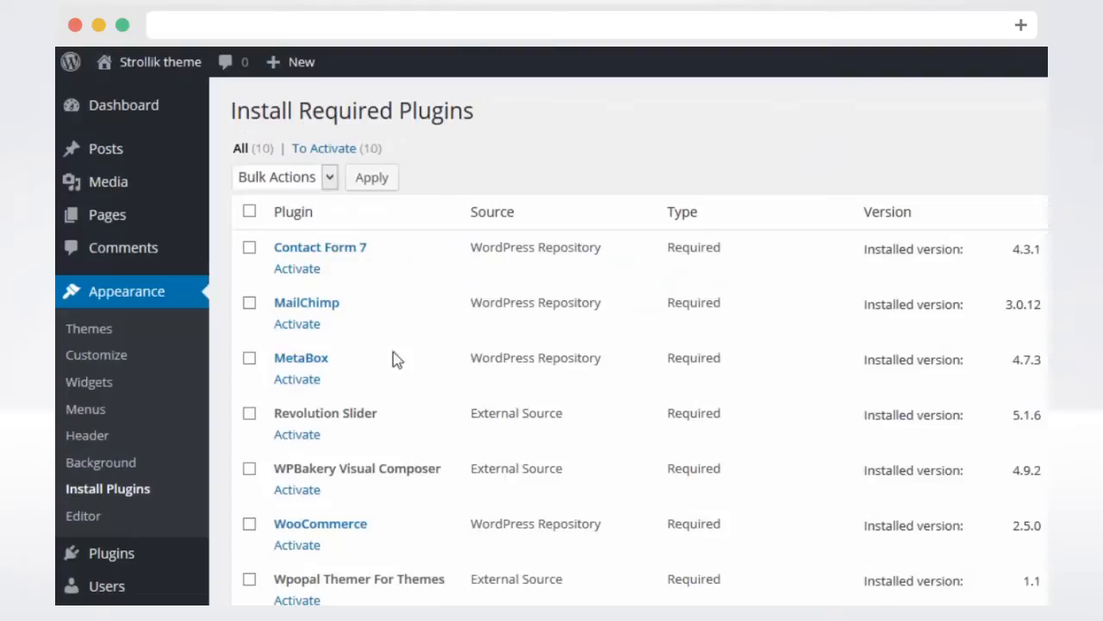
left_click(249, 211)
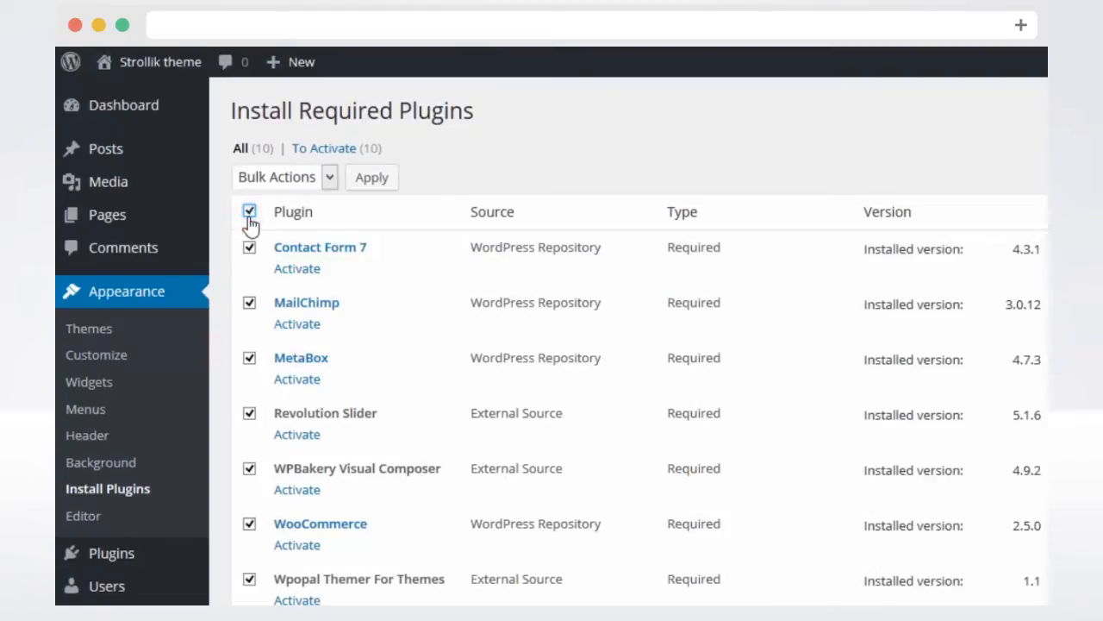
left_click(284, 175)
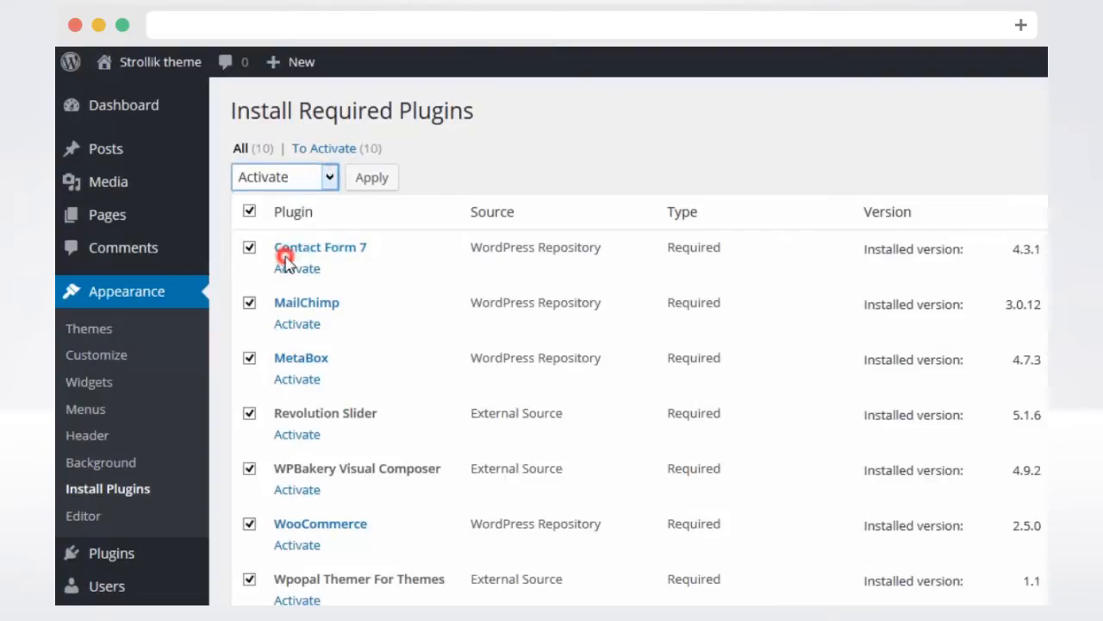
left_click(371, 176)
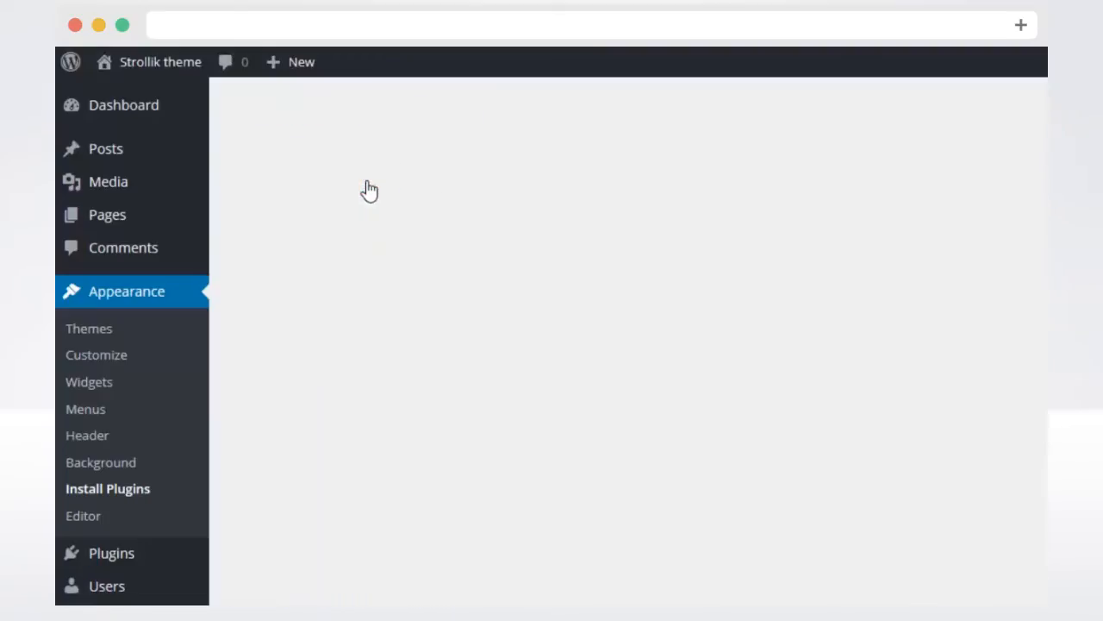
left_click(107, 487)
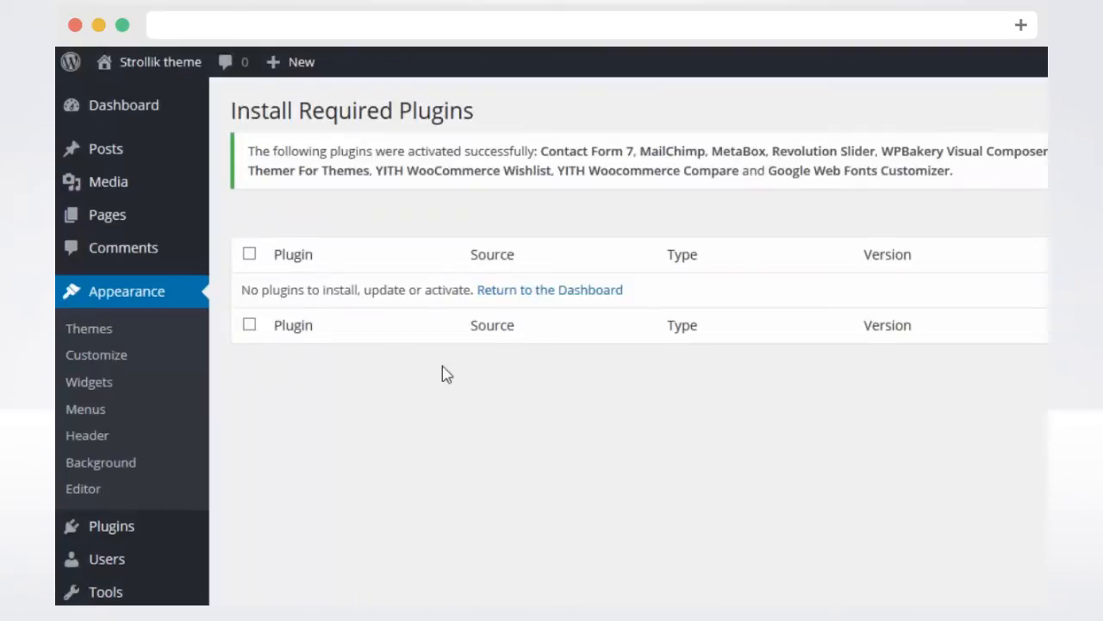
mouse_move(110, 526)
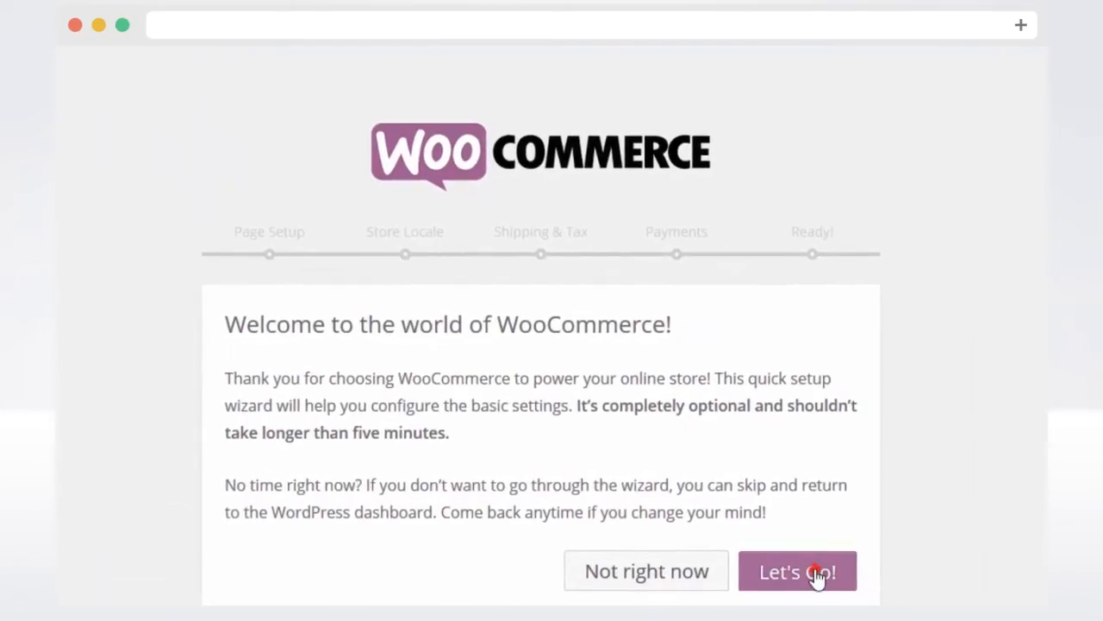
Run the WooCommerce wizard with default pages, locale, shipping and payments, then return to the dashboard
left_click(796, 570)
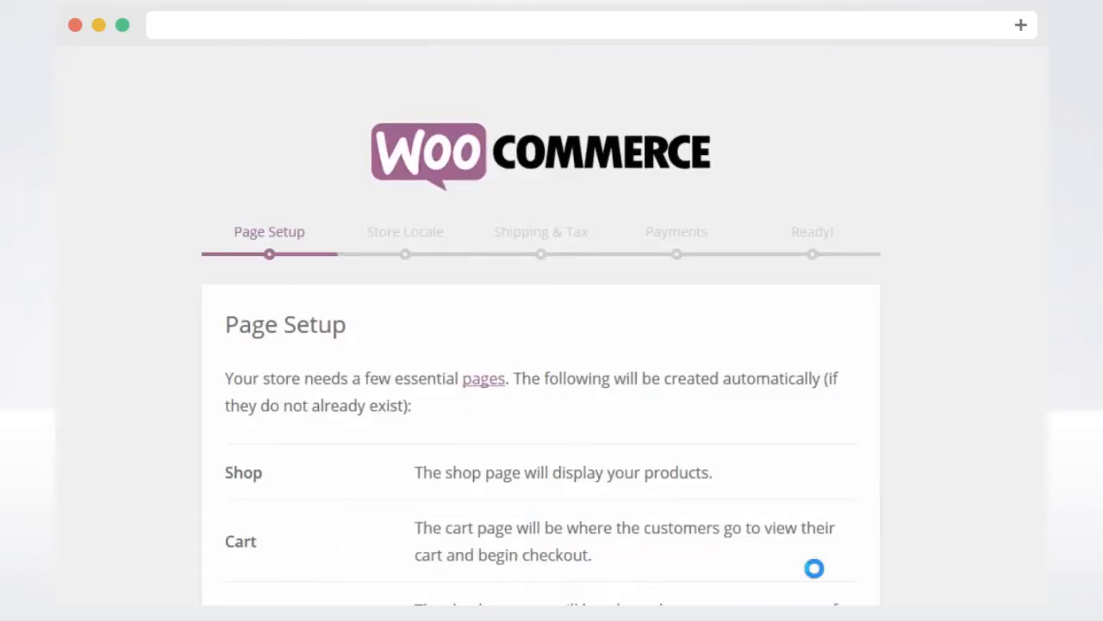
scroll("down", 3)
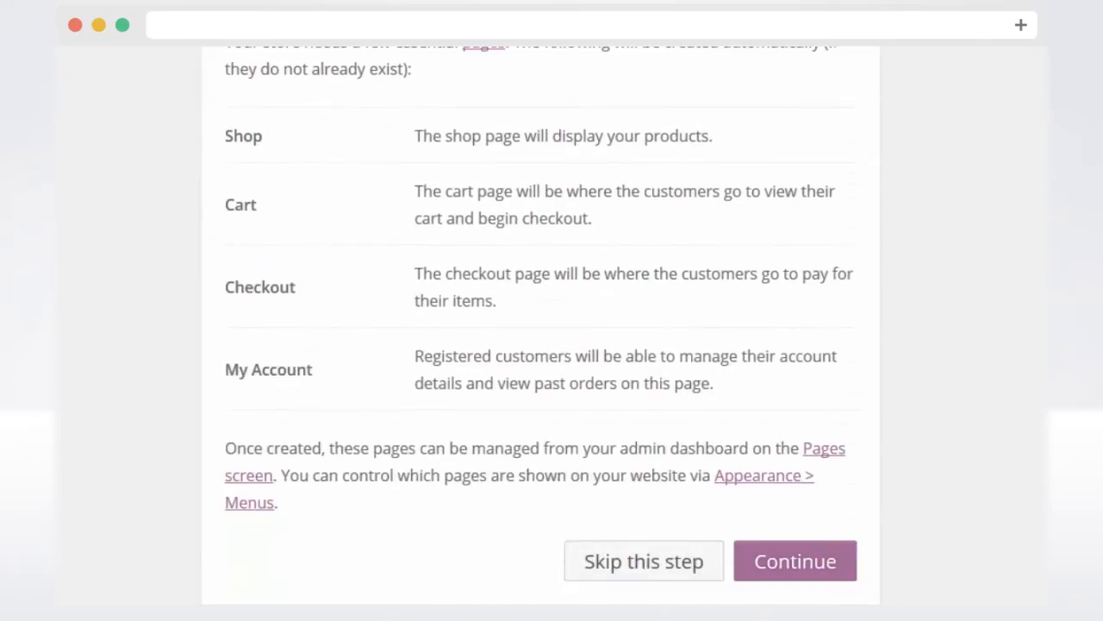
left_click(793, 561)
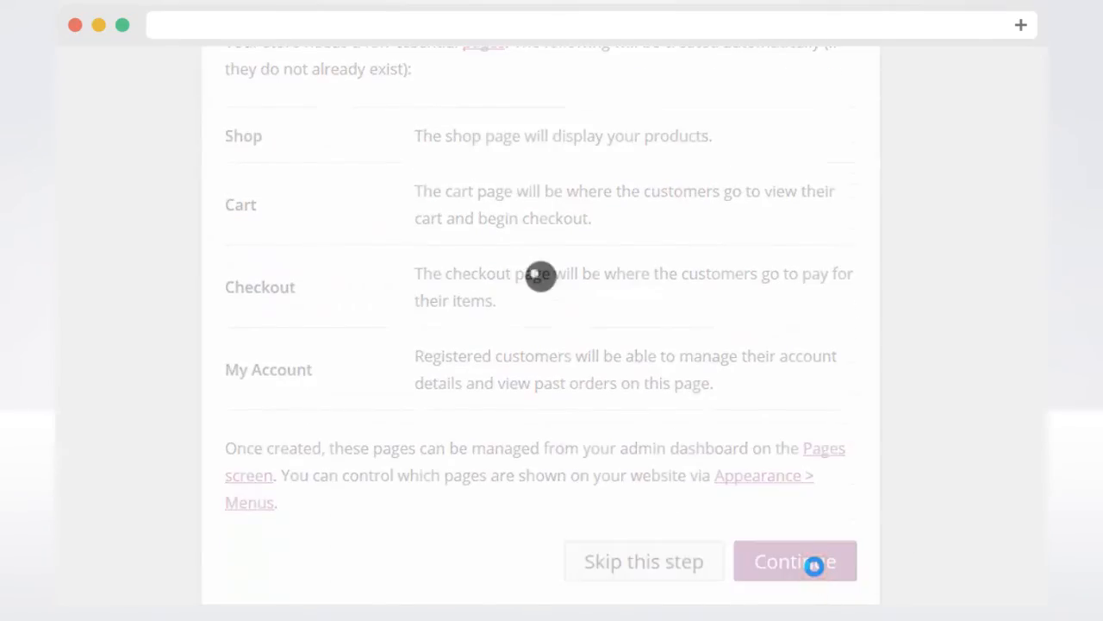
left_click(793, 561)
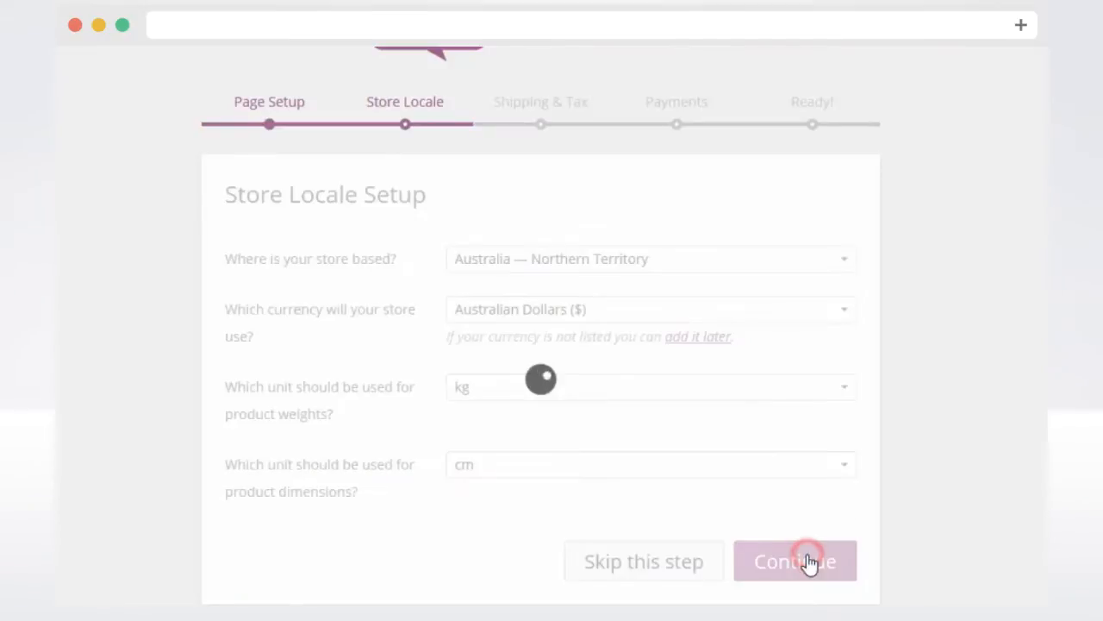
left_click(793, 561)
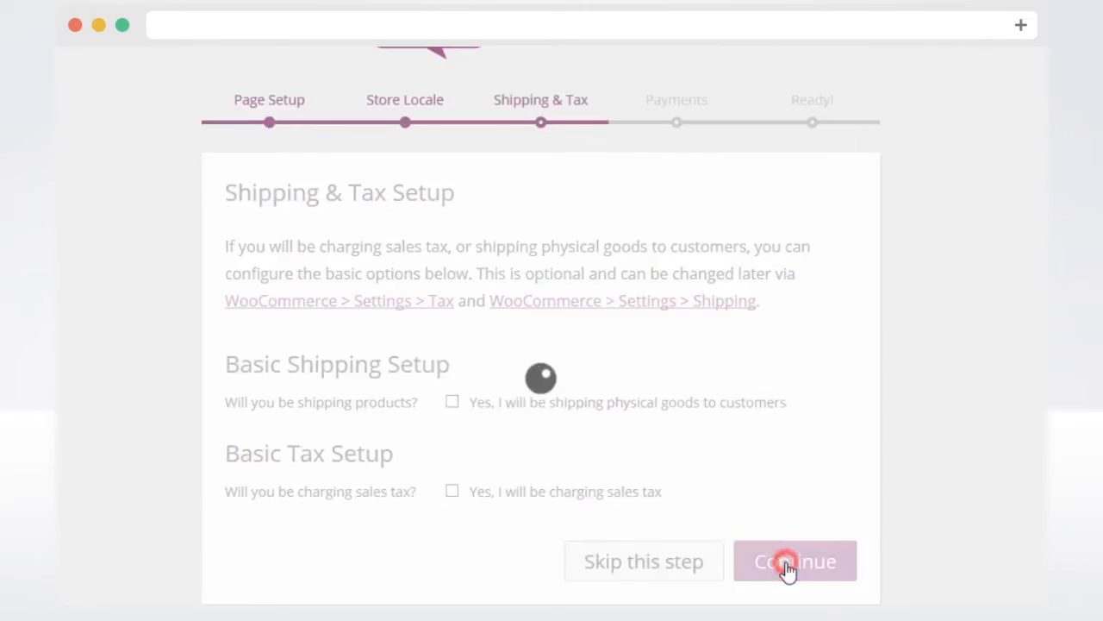
left_click(793, 560)
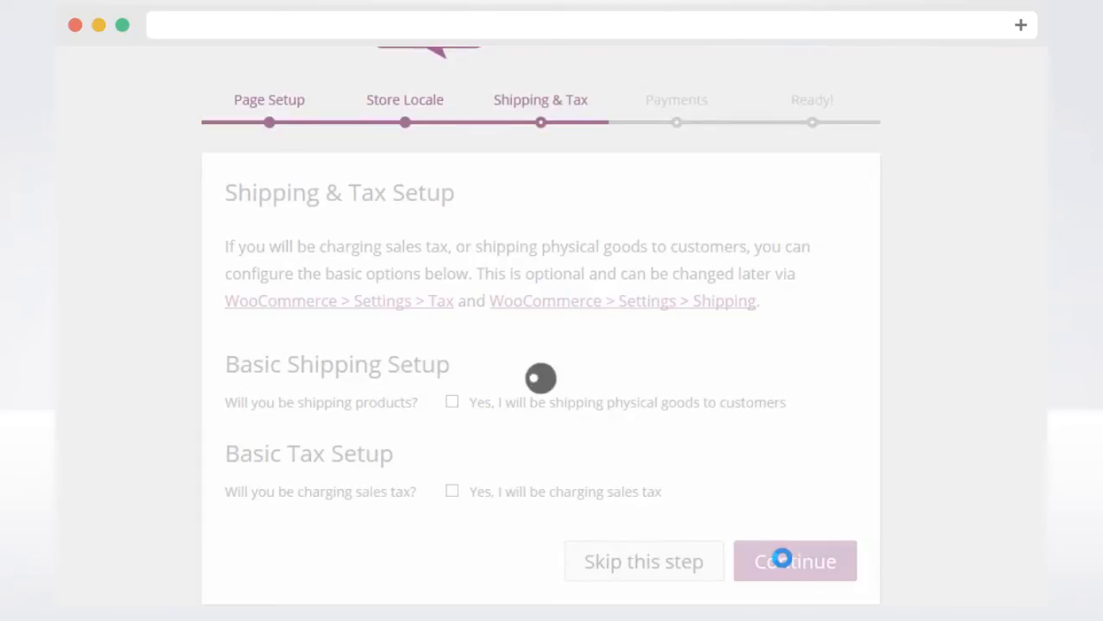
left_click(793, 561)
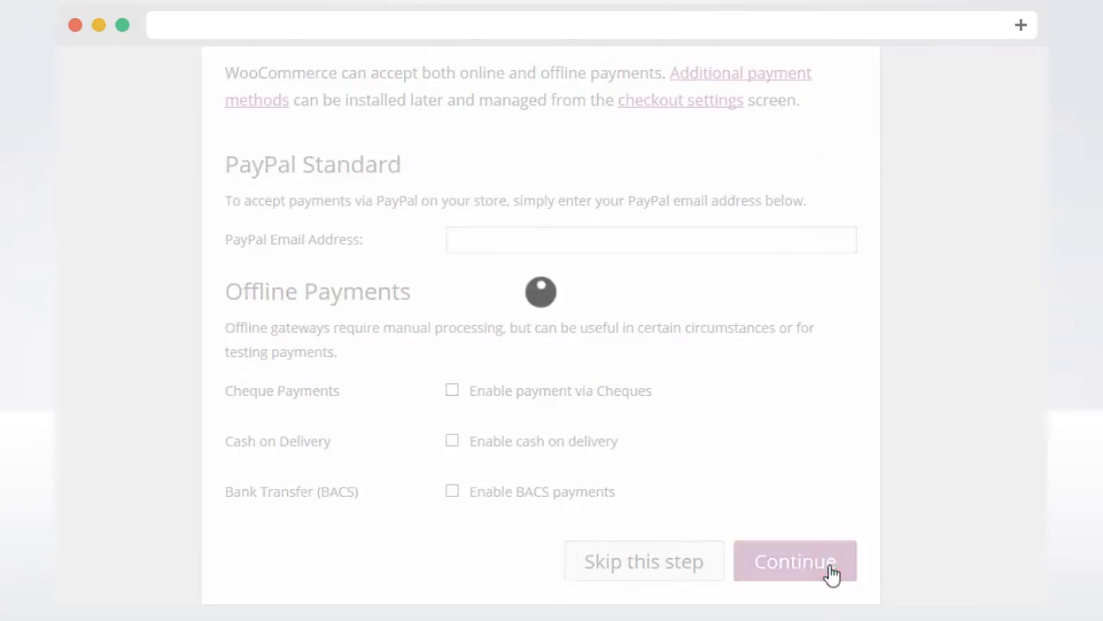
left_click(793, 562)
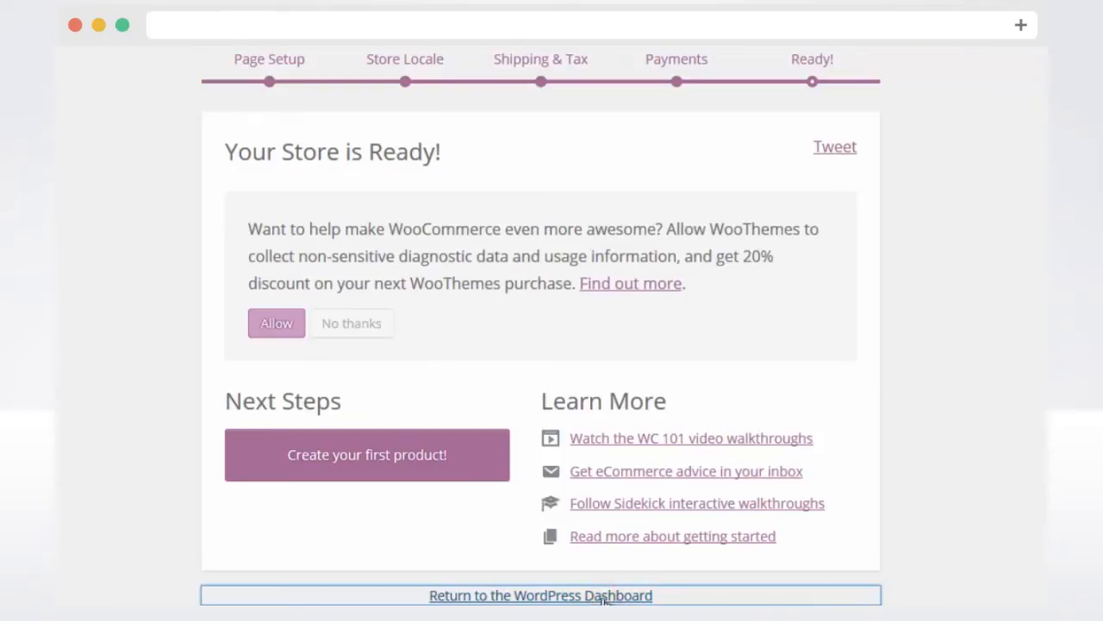
left_click(541, 595)
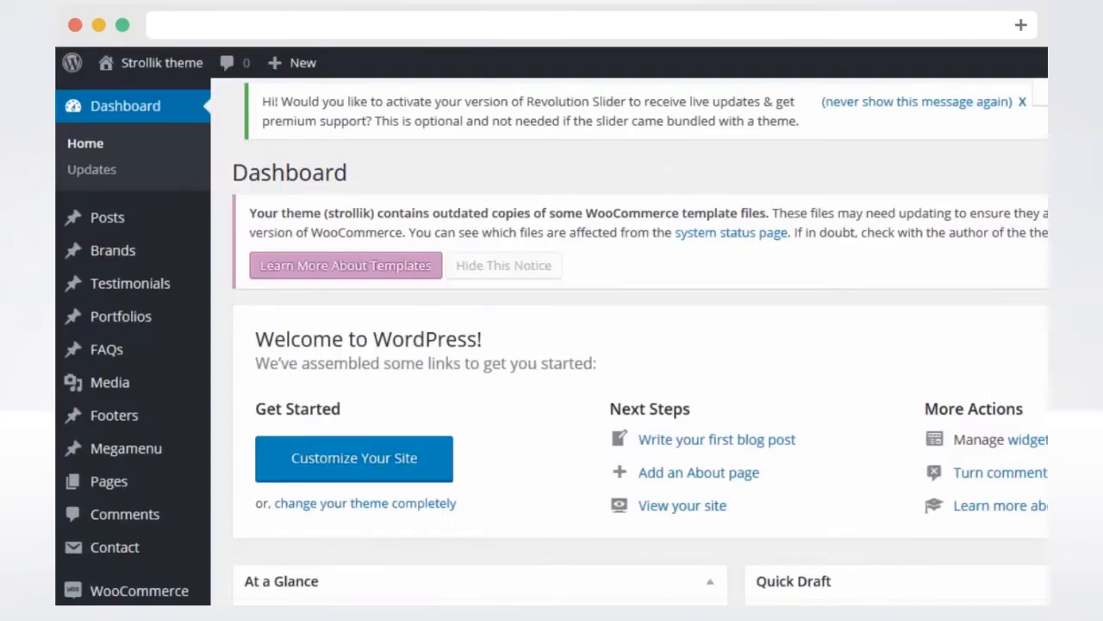
Go to Appearance > WpOpal Import to reach the one-click demo importer
scroll("down", 3)
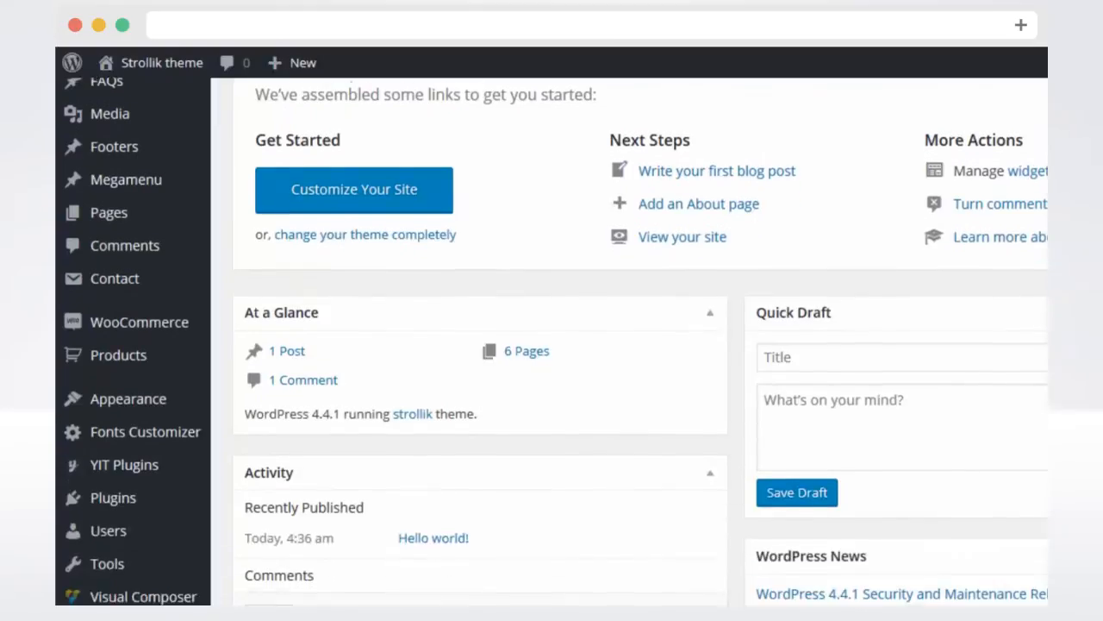
scroll("down", 3)
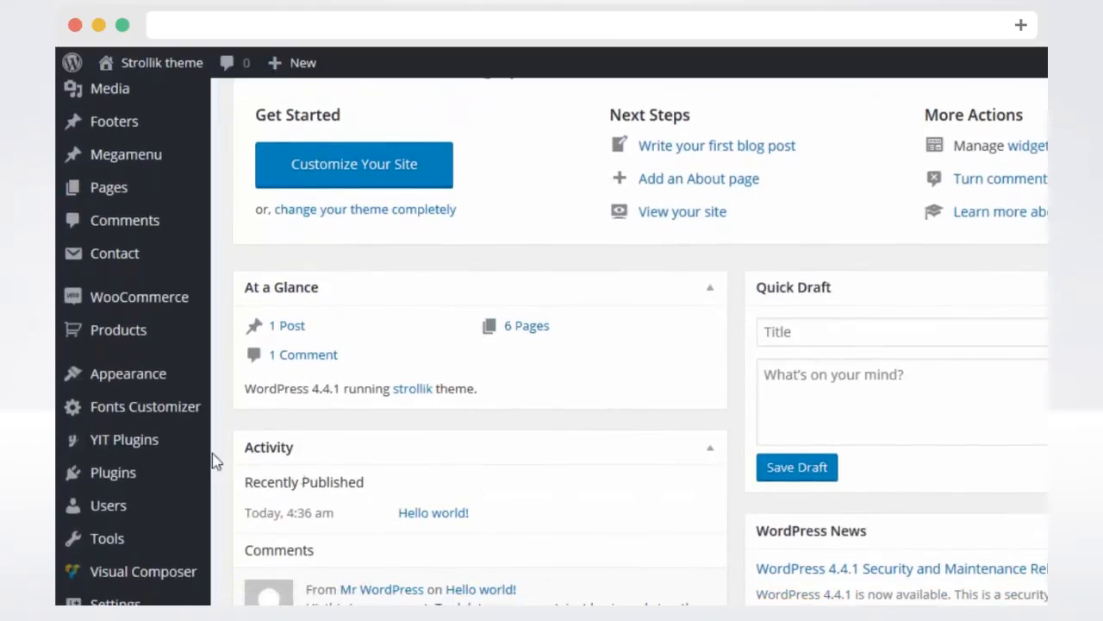
mouse_move(128, 373)
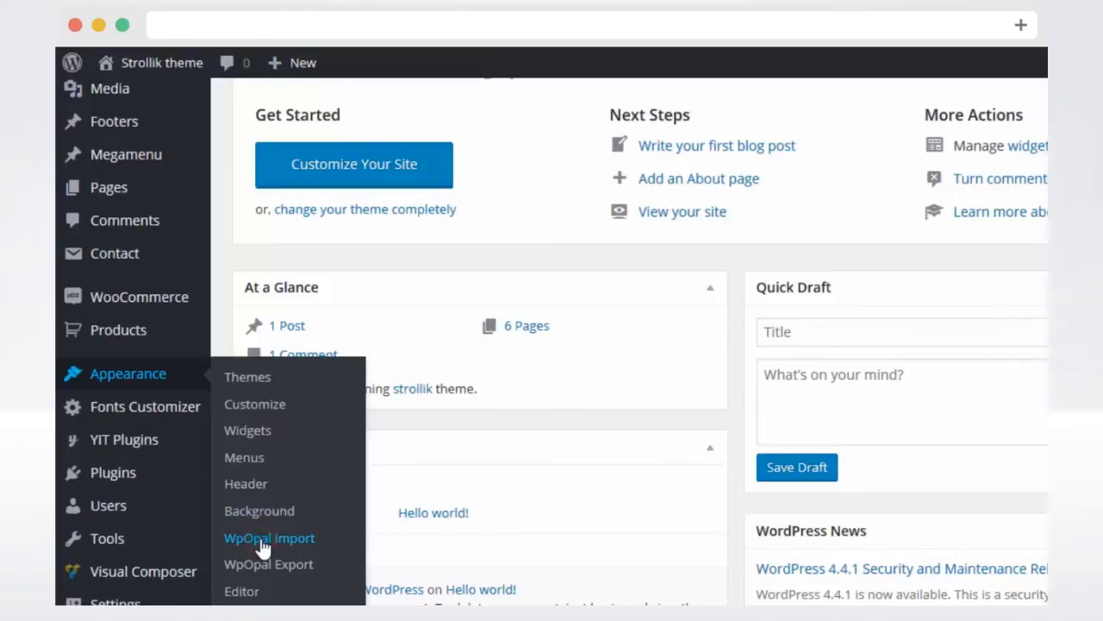
left_click(268, 538)
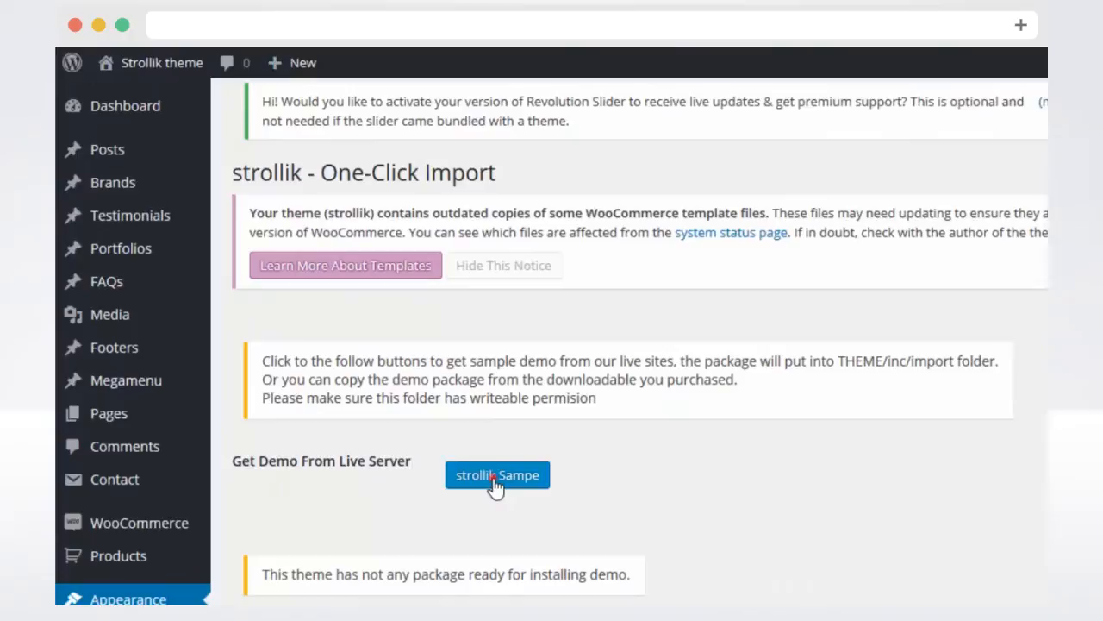
Fetch the strollik sample package and set Import Type to All
left_click(496, 474)
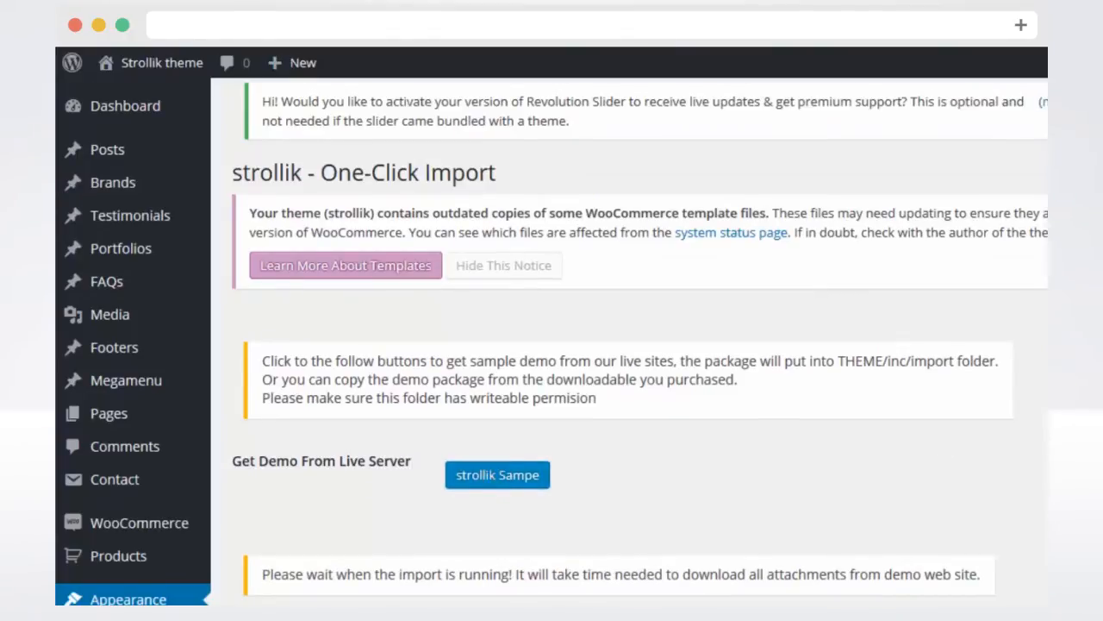
scroll("down", 3)
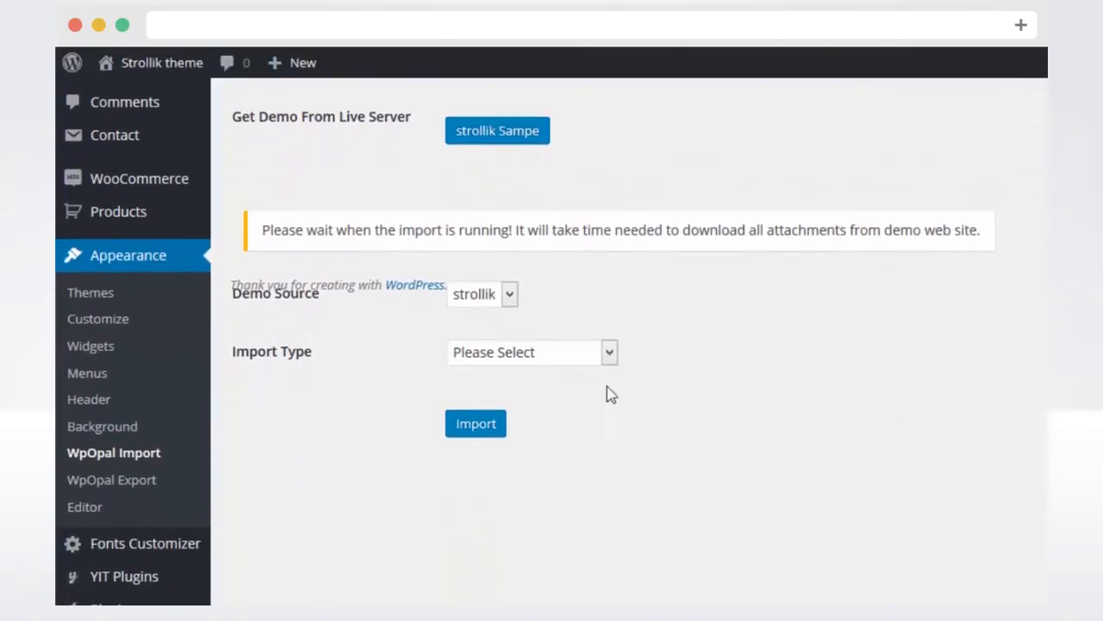
left_click(531, 351)
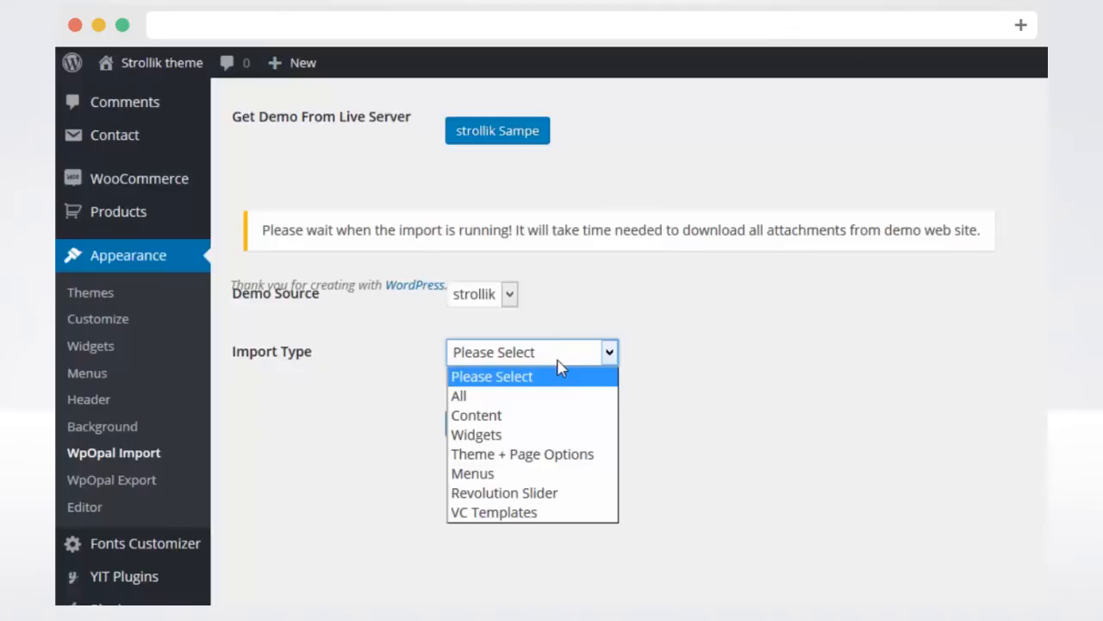
left_click(458, 395)
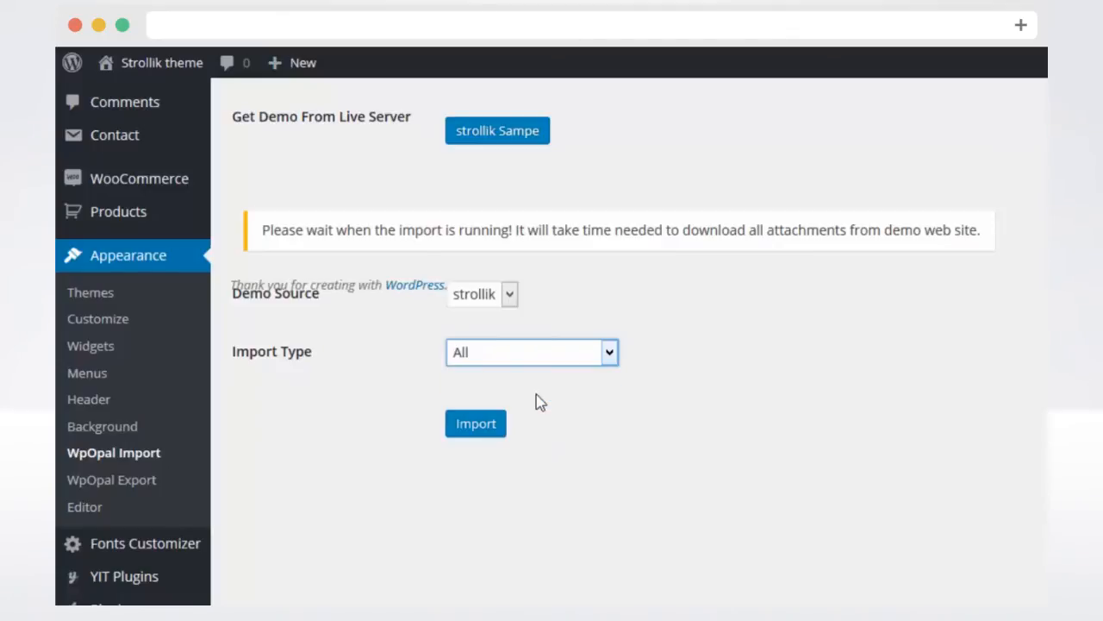
Run the demo import, confirming the prompt and the success message
left_click(475, 424)
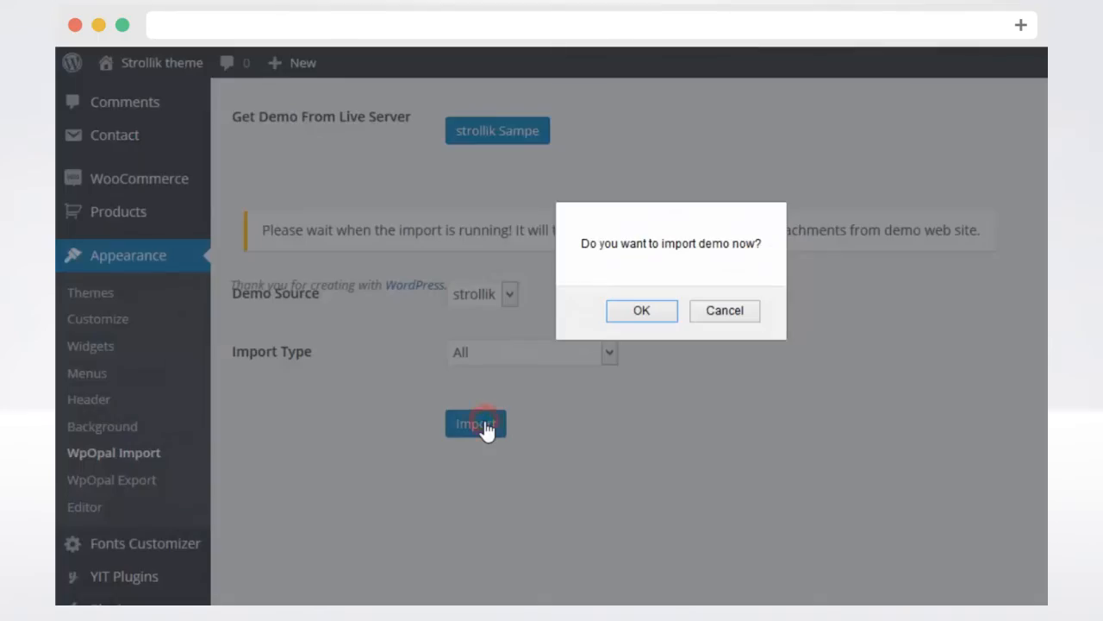
left_click(642, 311)
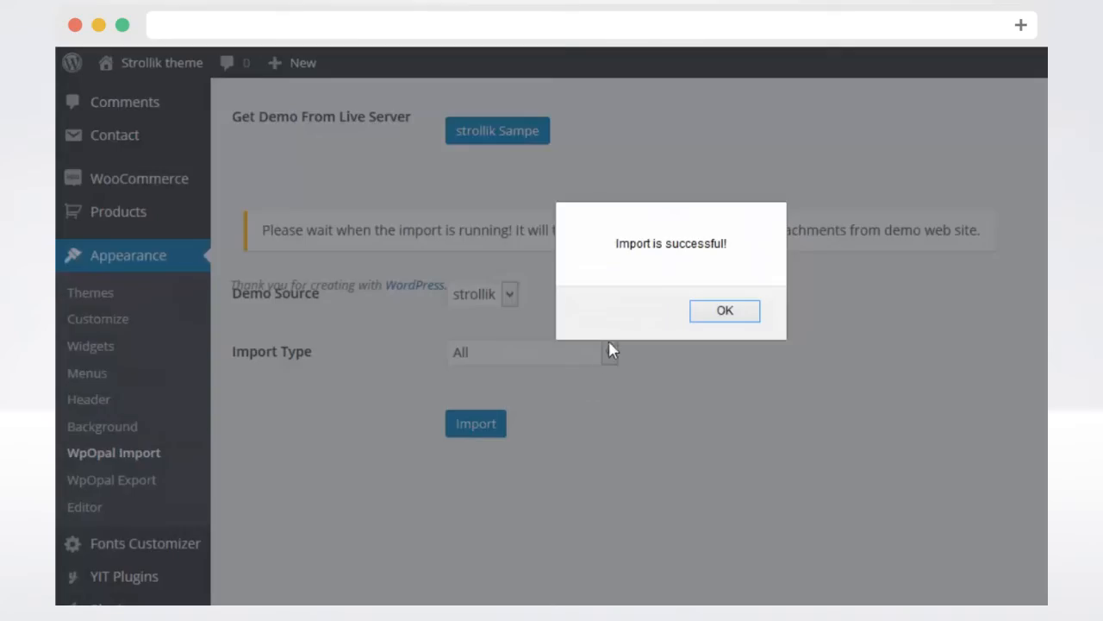
left_click(724, 310)
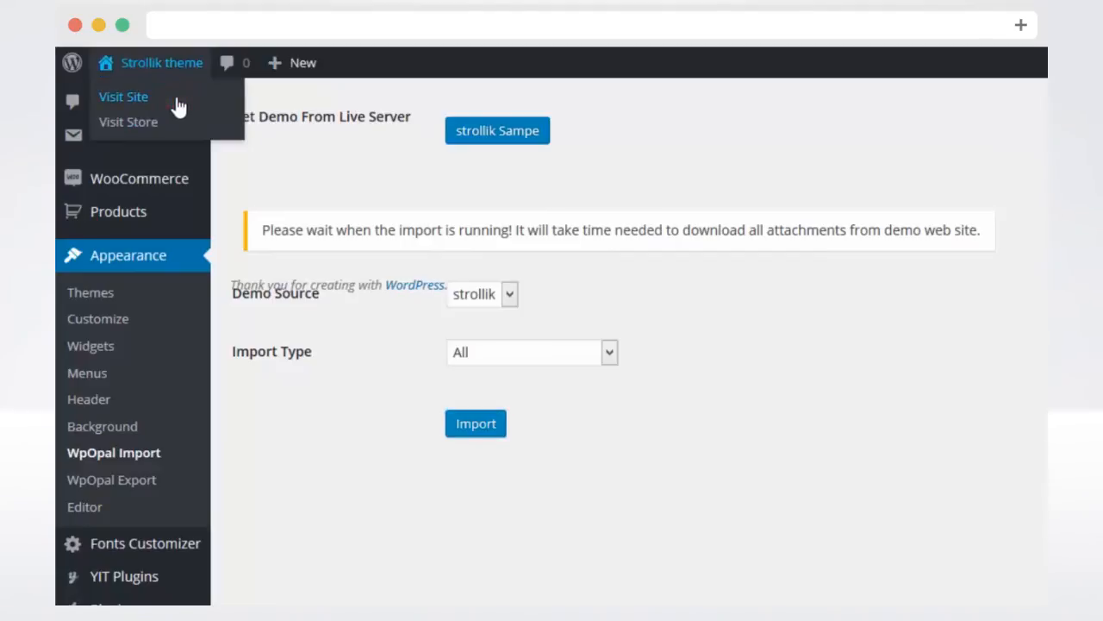
Visit the public site and scroll through the imported Strollik homepage
left_click(125, 96)
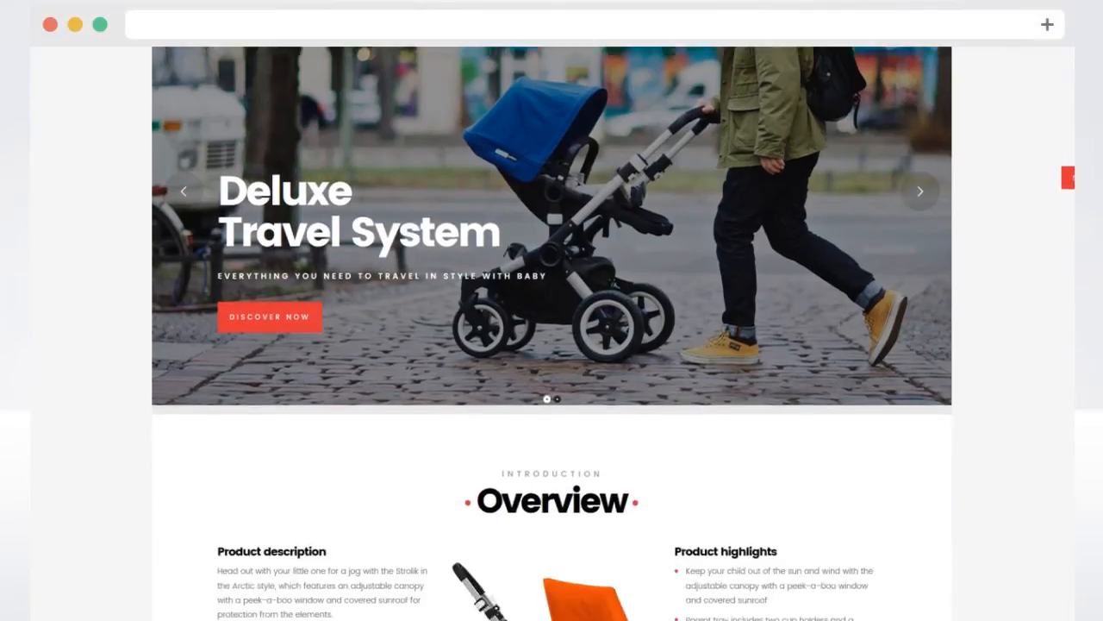
scroll("down", 3)
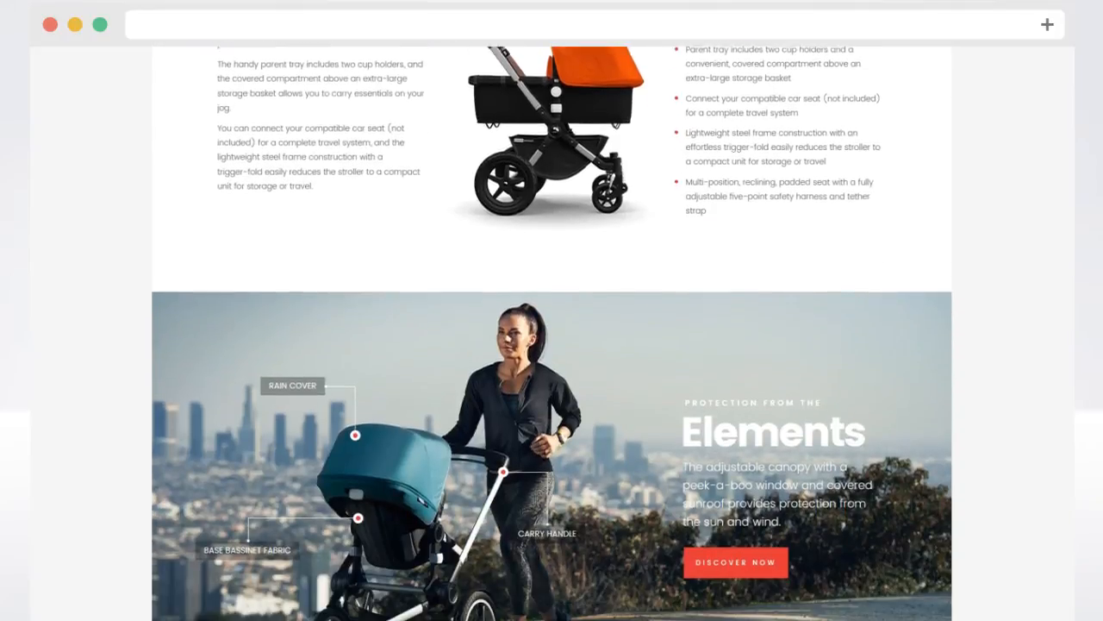
scroll("down", 3)
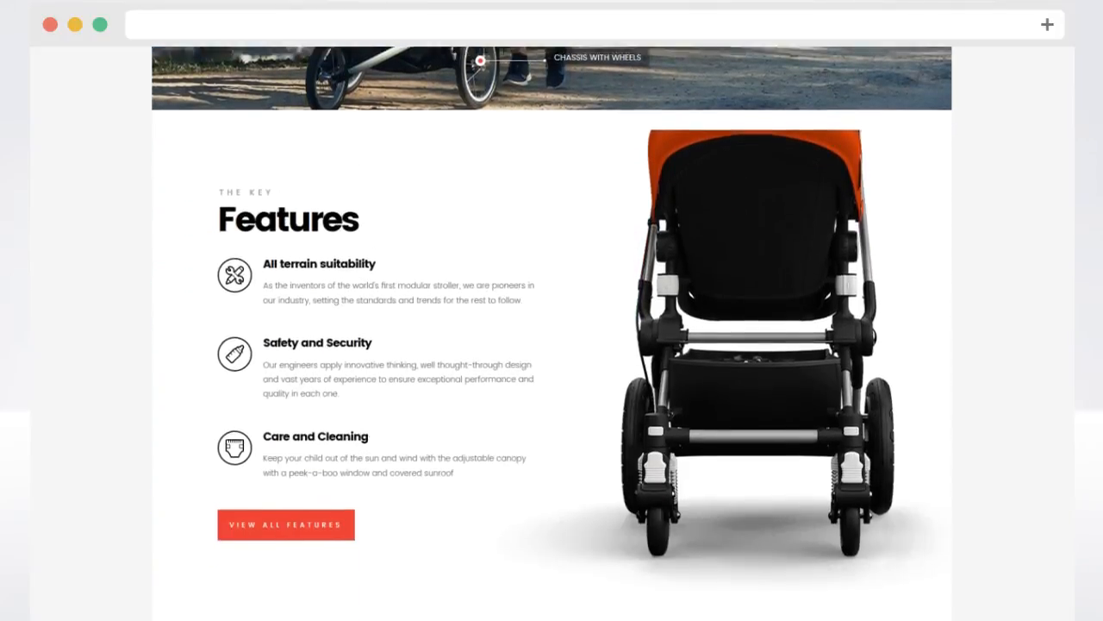
scroll("down", 3)
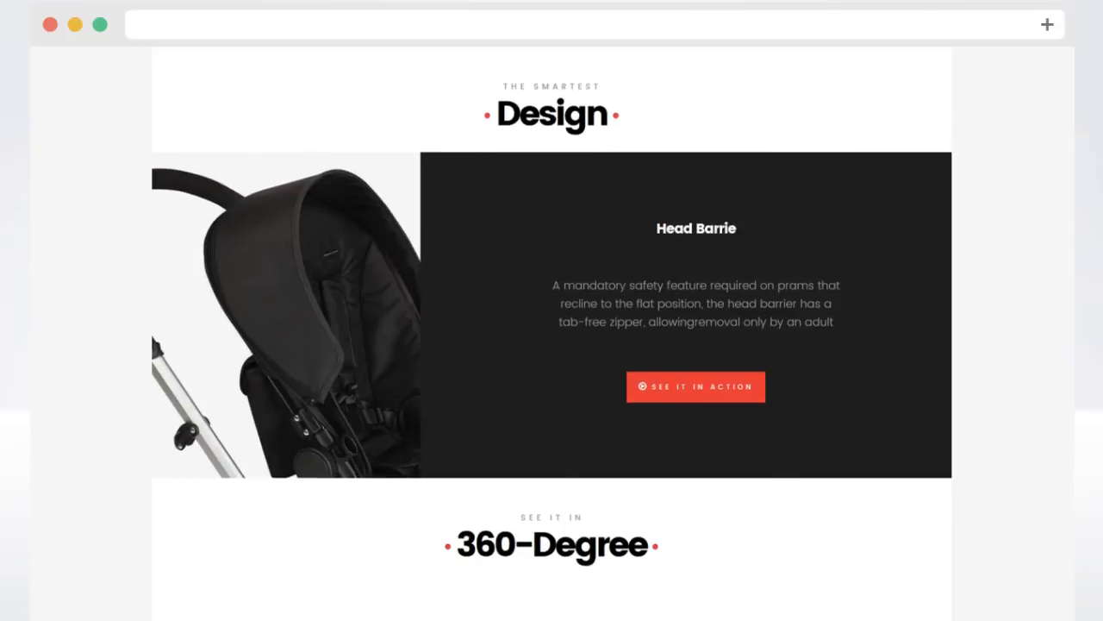